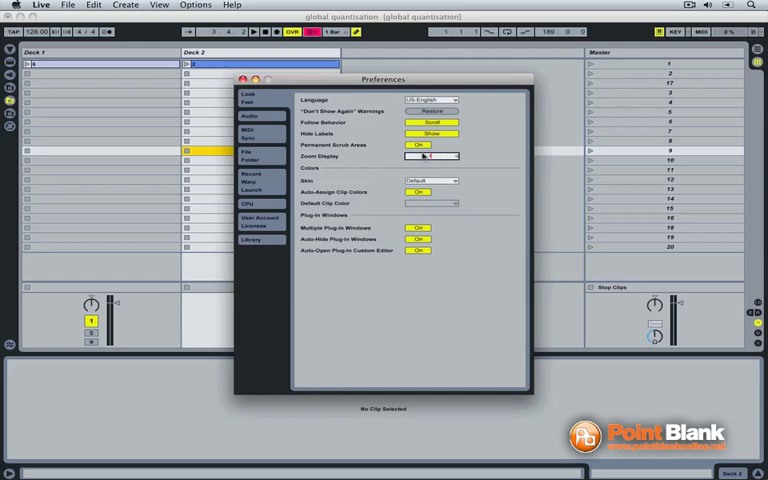
Close the Preferences window to reveal the first Deck 1 clip's Launch box
left_click(246, 78)
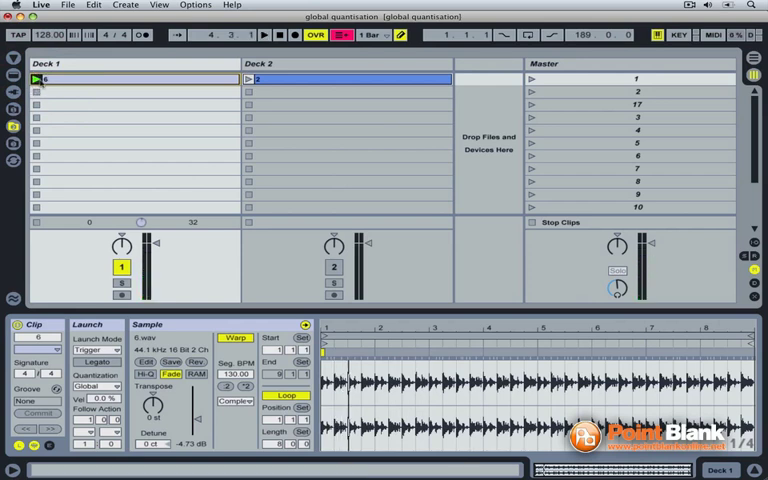
Change the Launch Mode of the first Deck 1 clip to another mode
left_click(372, 36)
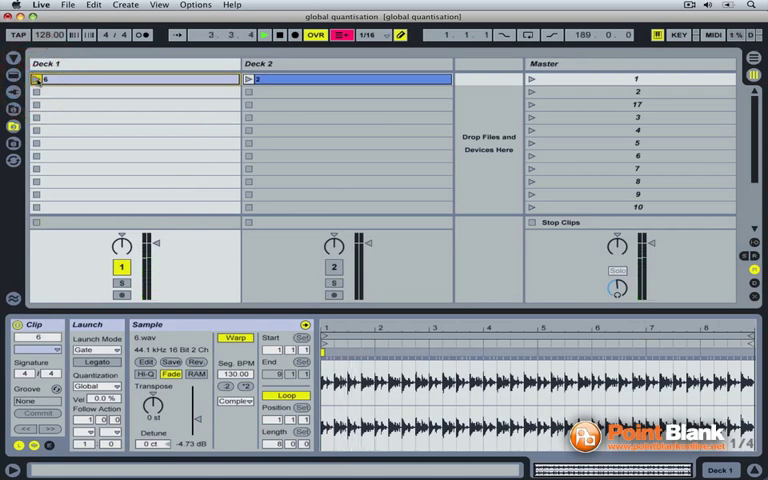
Try the Toggle launch mode on the clip, then switch it to Repeat
left_click(98, 350)
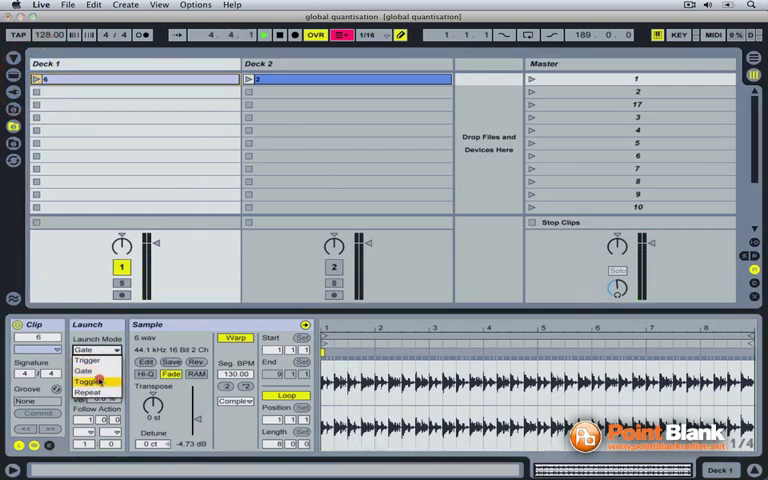
left_click(96, 388)
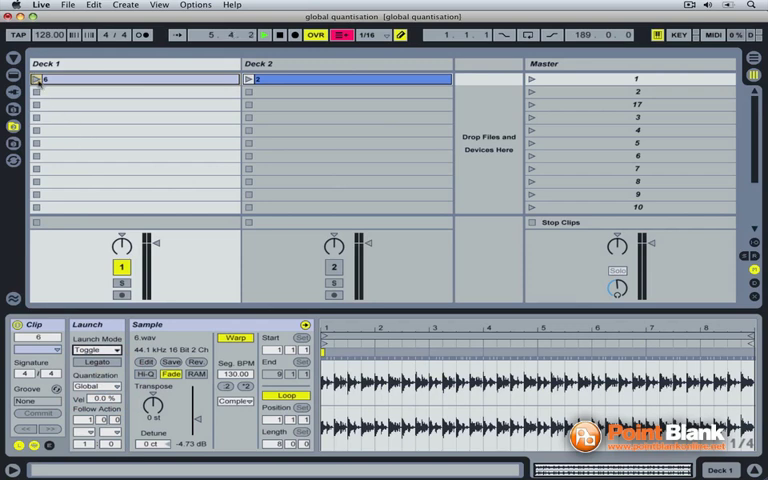
left_click(38, 78)
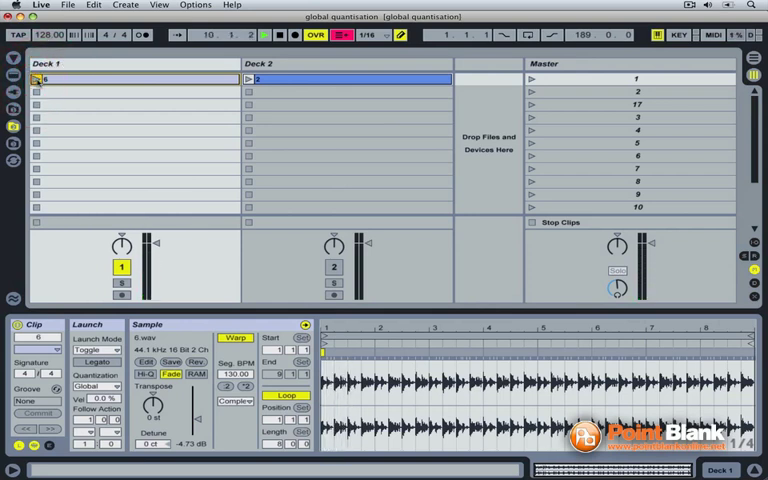
left_click(98, 352)
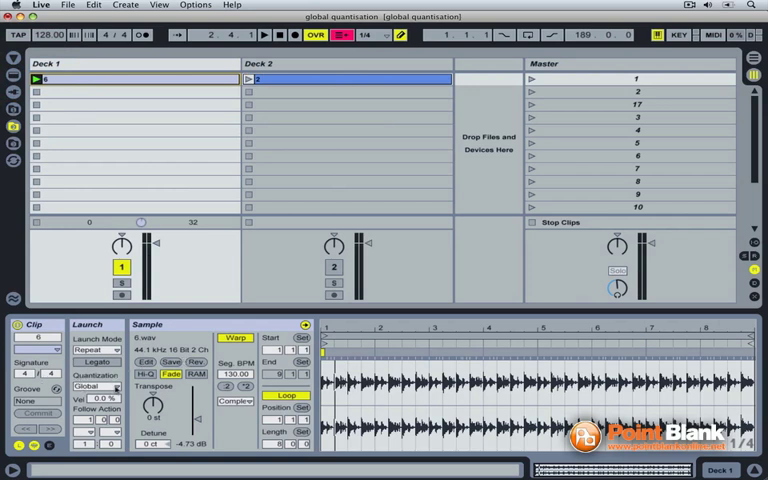
Open the Preferences window from the Options menu
left_click(96, 384)
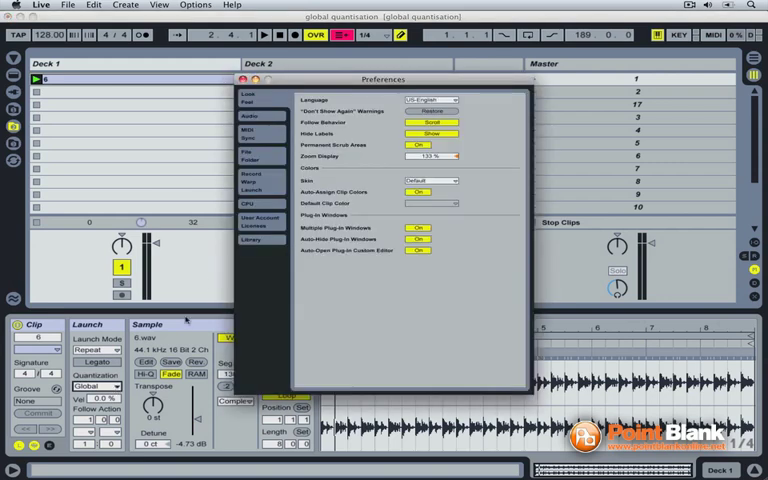
Set a new Default Launch Mode and Default Launch Quantization under Record/Warp/Launch, then close Preferences
left_click(252, 180)
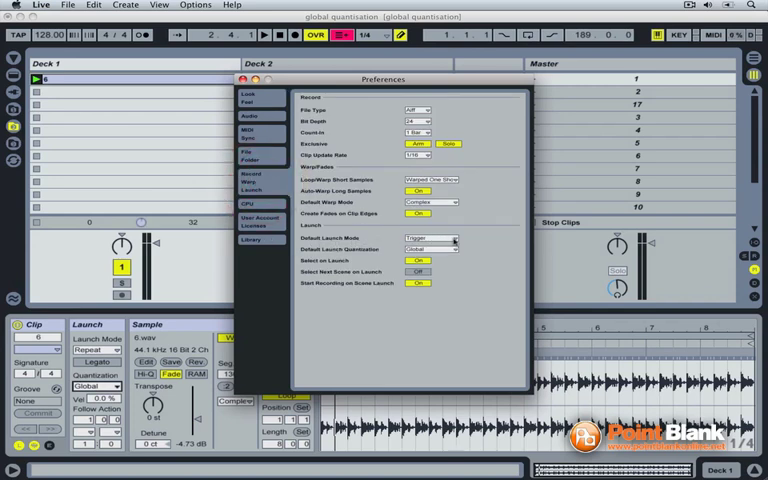
left_click(430, 236)
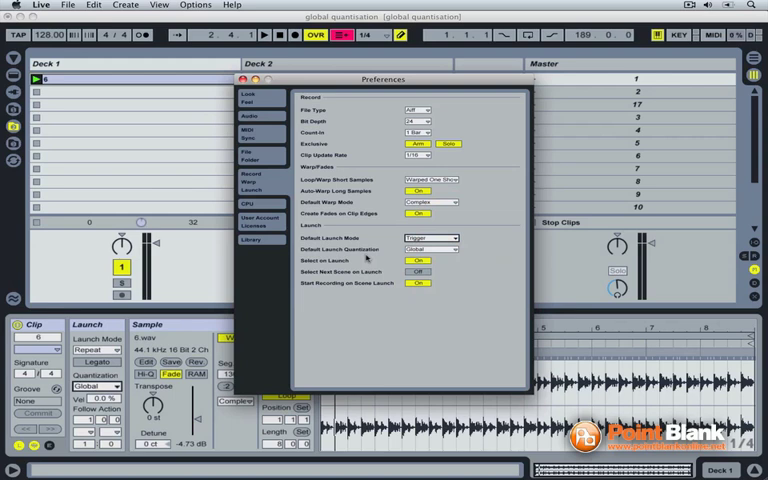
mouse_move(452, 250)
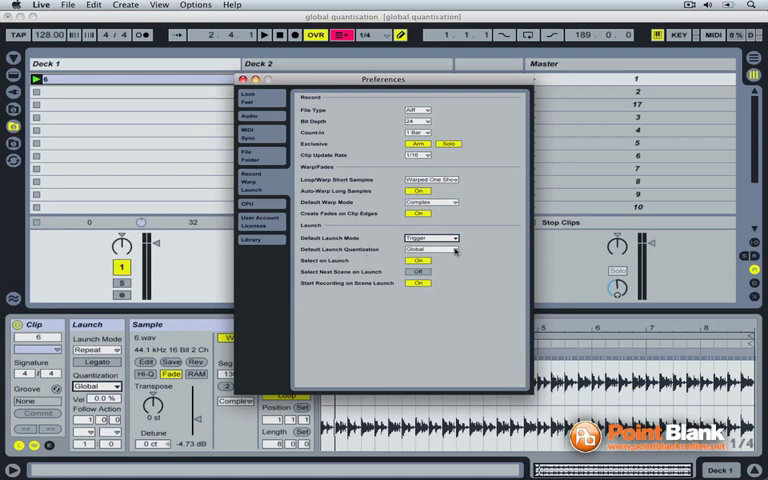
left_click(430, 250)
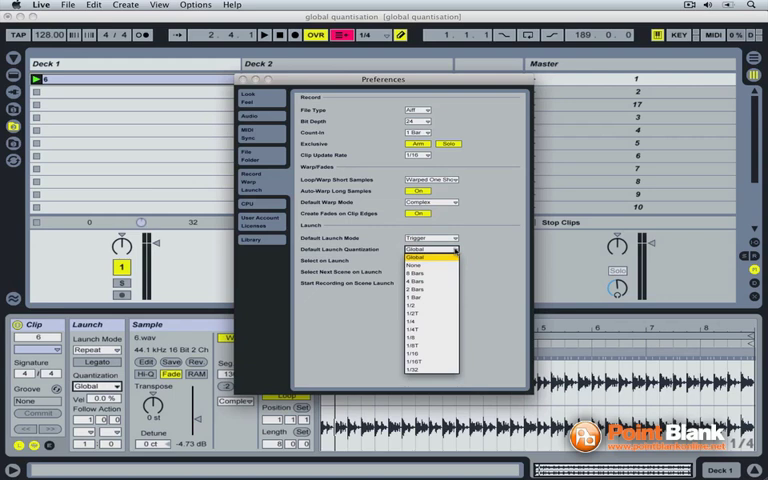
left_click(432, 258)
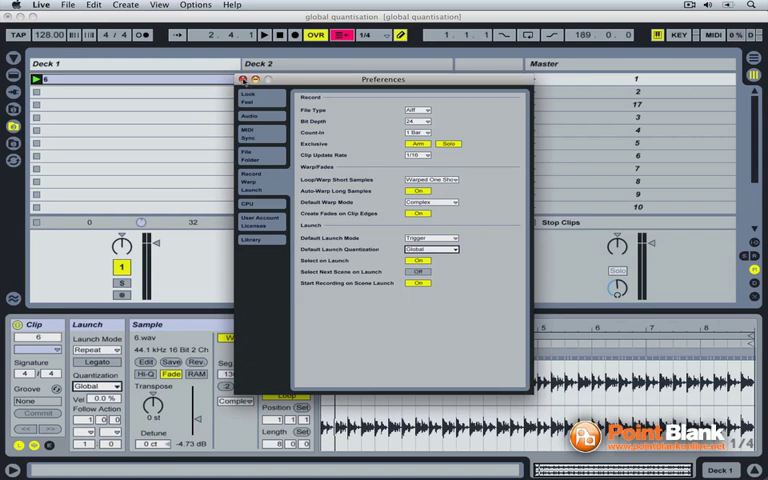
left_click(242, 80)
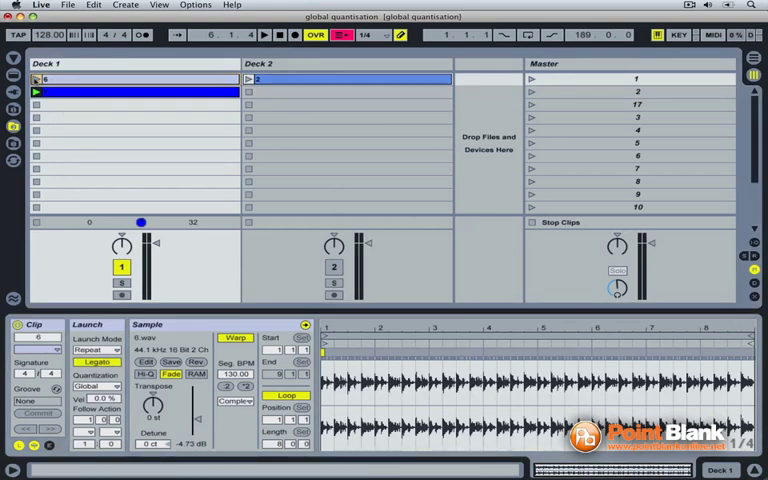
Turn on Legato for the second clip in Deck 1
left_click(36, 80)
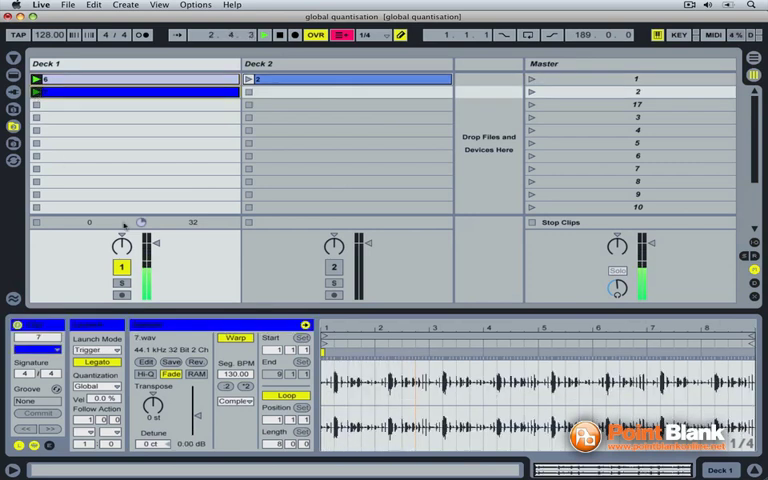
left_click(60, 76)
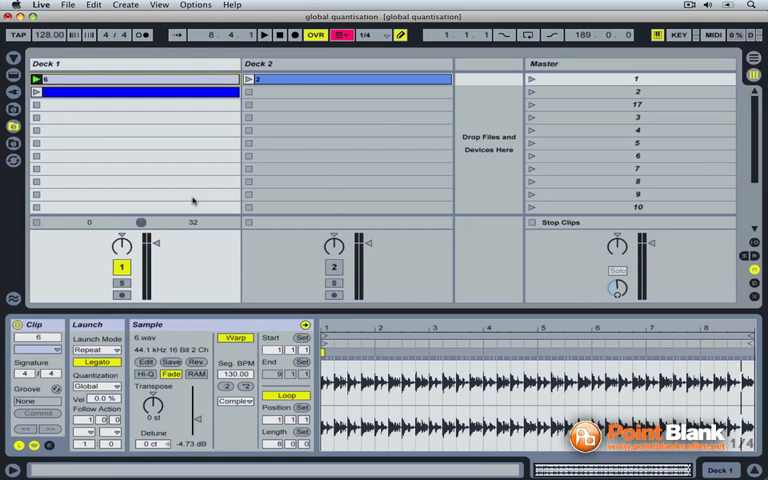
mouse_move(90, 364)
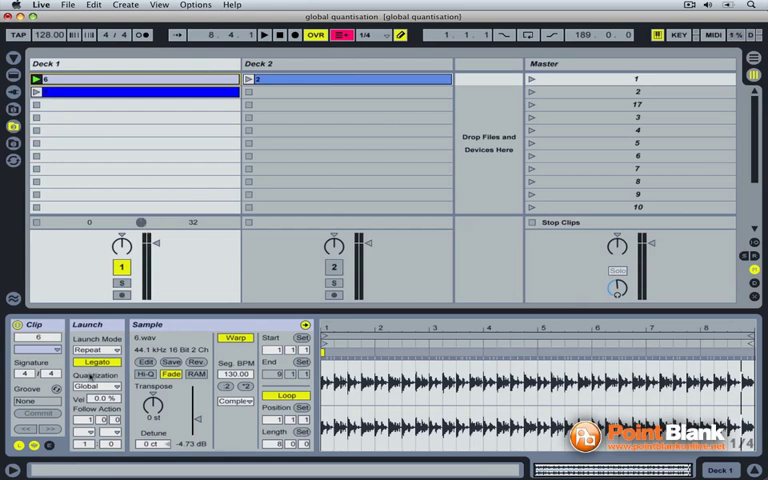